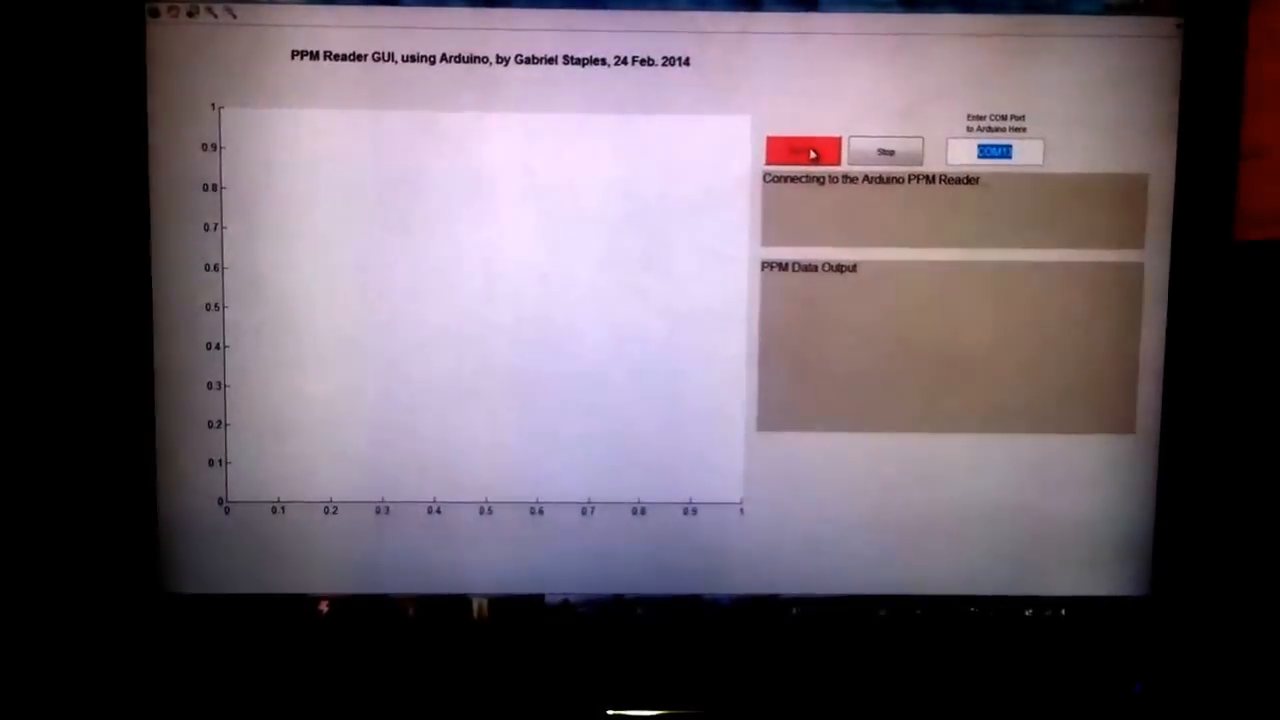
Start the PPM Reader GUI connection to the Arduino on COM13
click(806, 152)
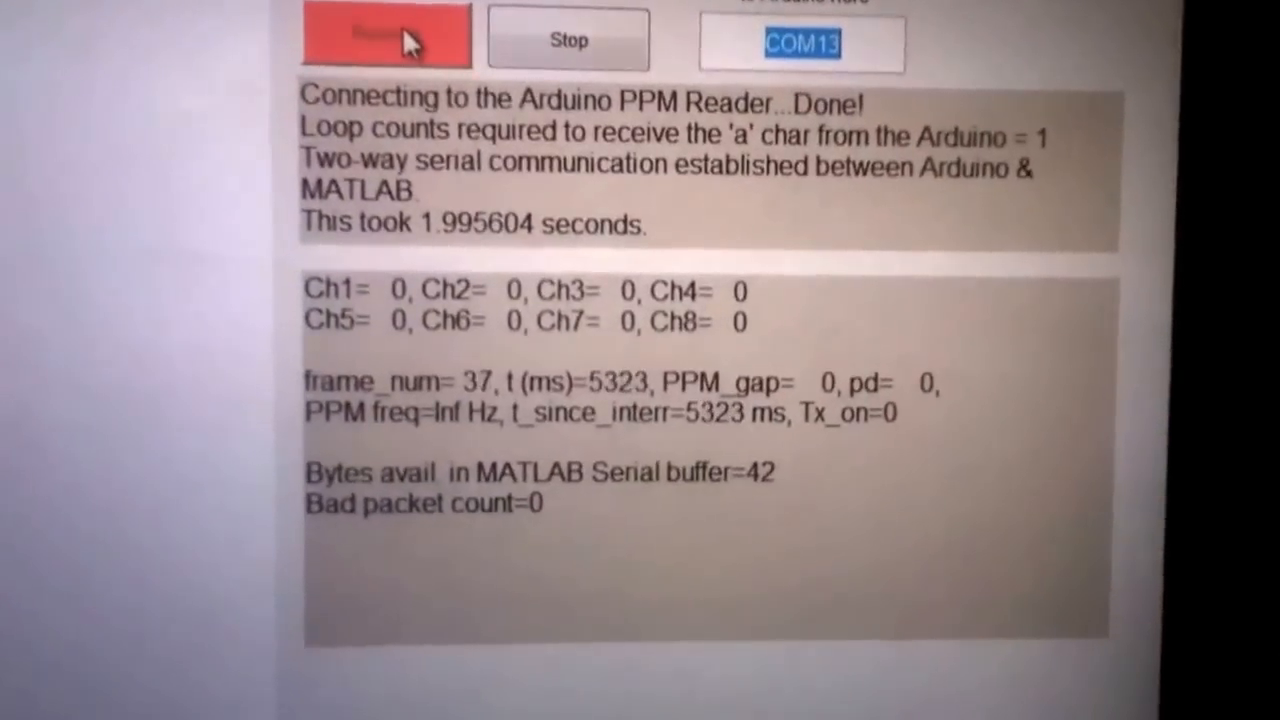
click(384, 36)
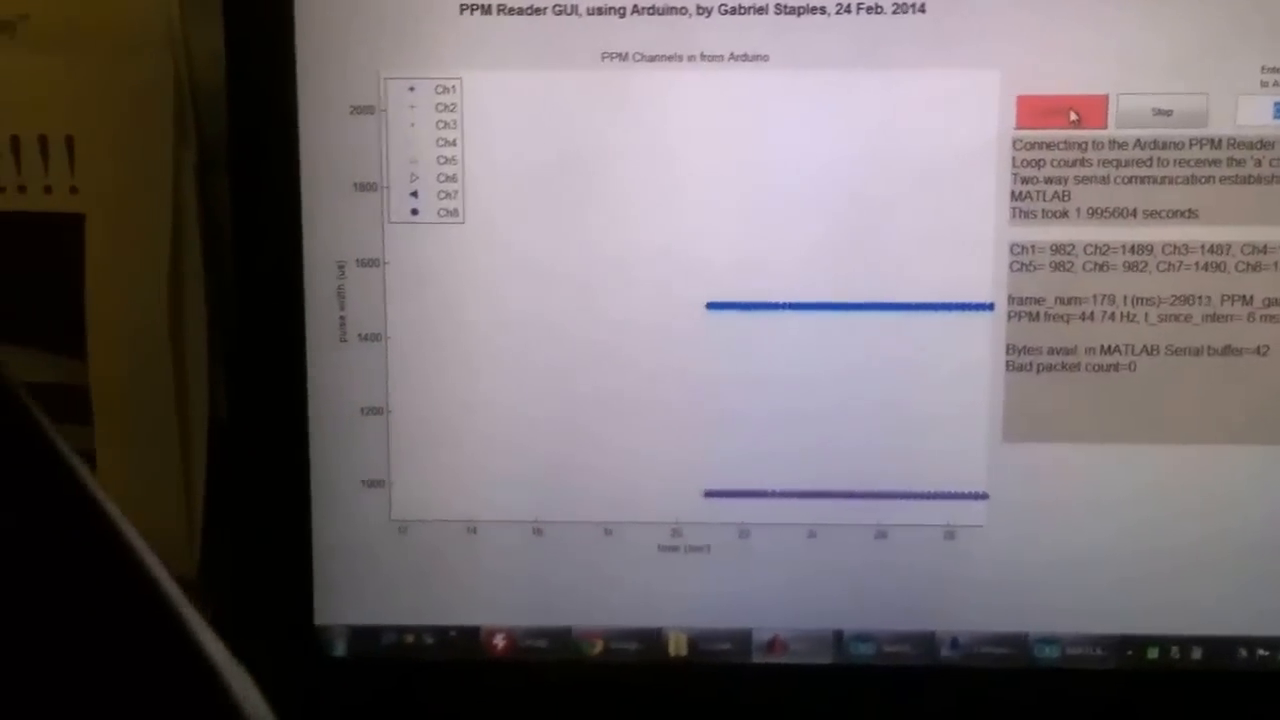